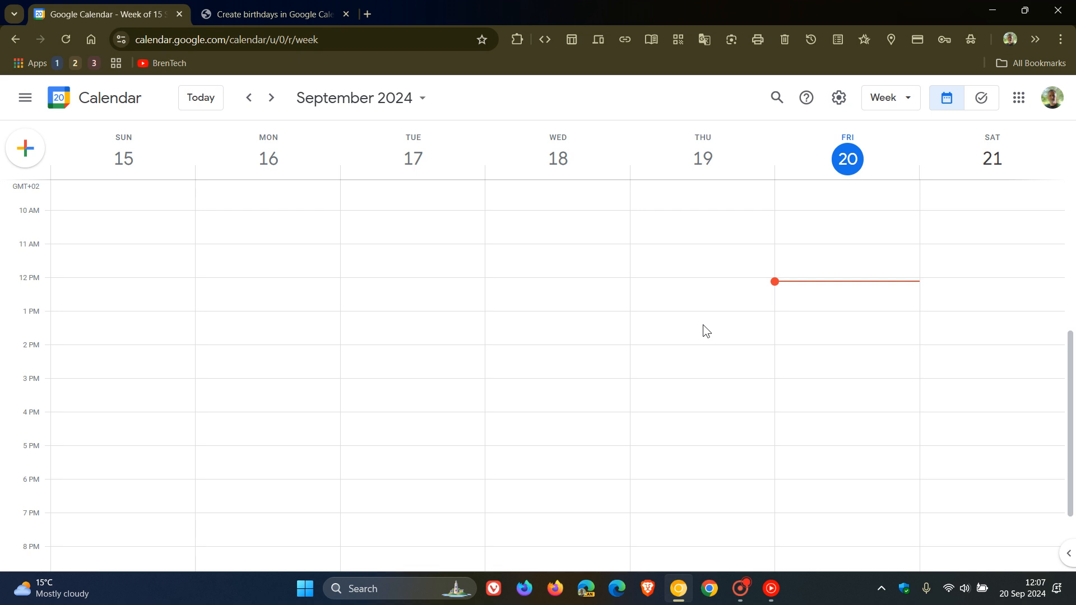
pyautogui.moveTo(598, 365)
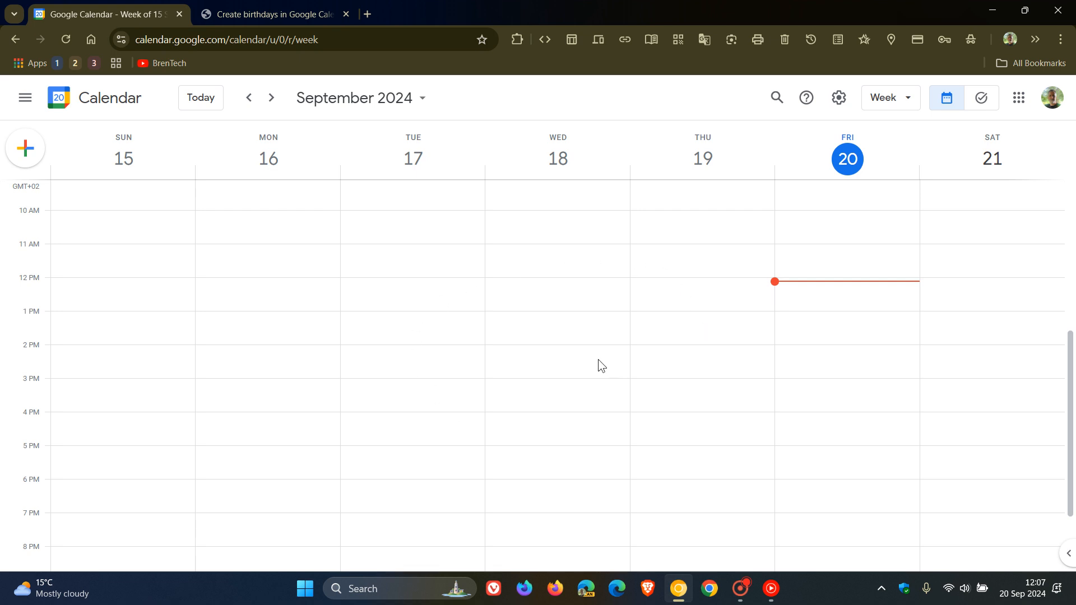
pyautogui.moveTo(71, 159)
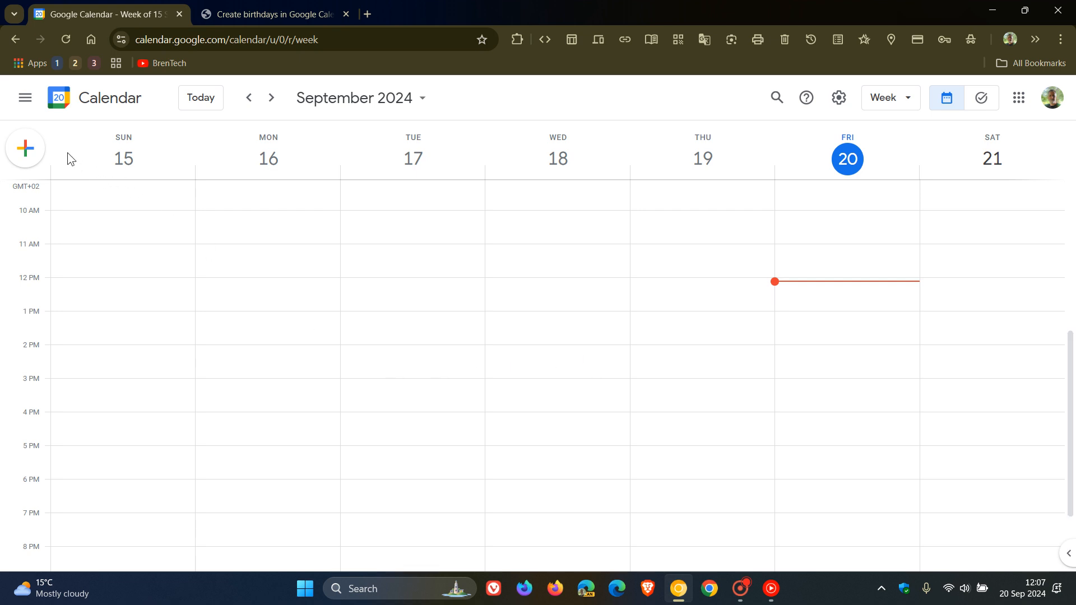
# Show the mobile birthday form announcement image, checking the calendar week view in between
pyautogui.click(25, 148)
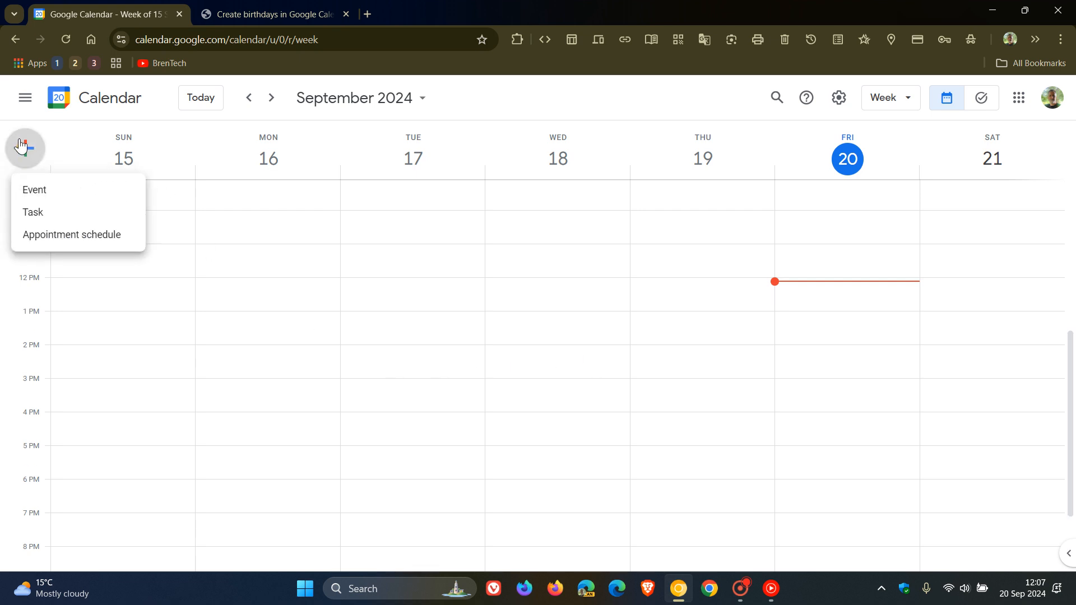
pyautogui.moveTo(71, 235)
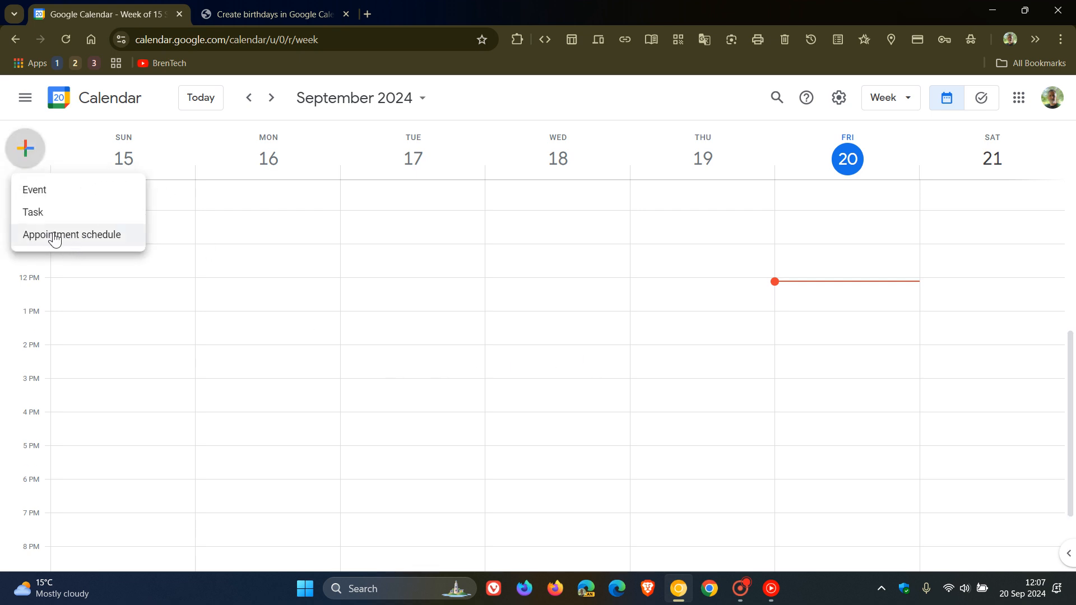
pyautogui.moveTo(88, 233)
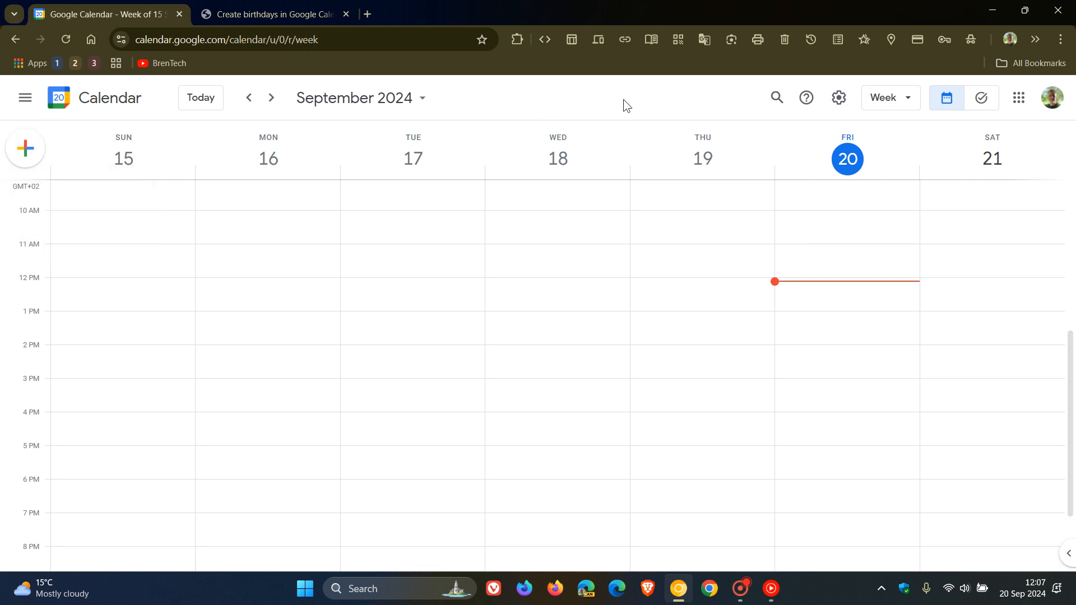
pyautogui.moveTo(623, 105)
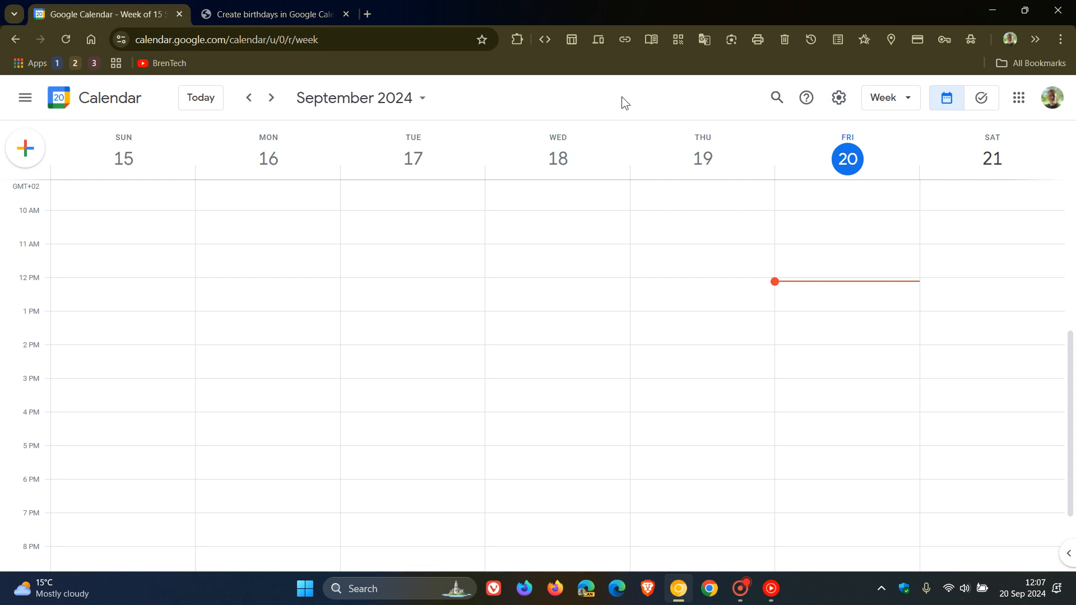
pyautogui.click(275, 13)
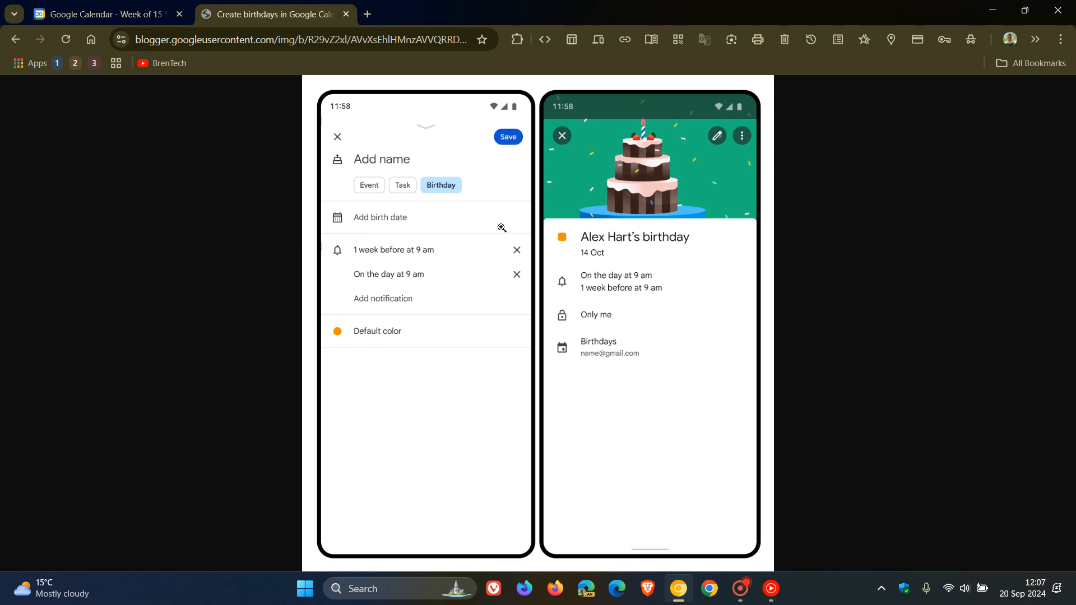
pyautogui.moveTo(494, 212)
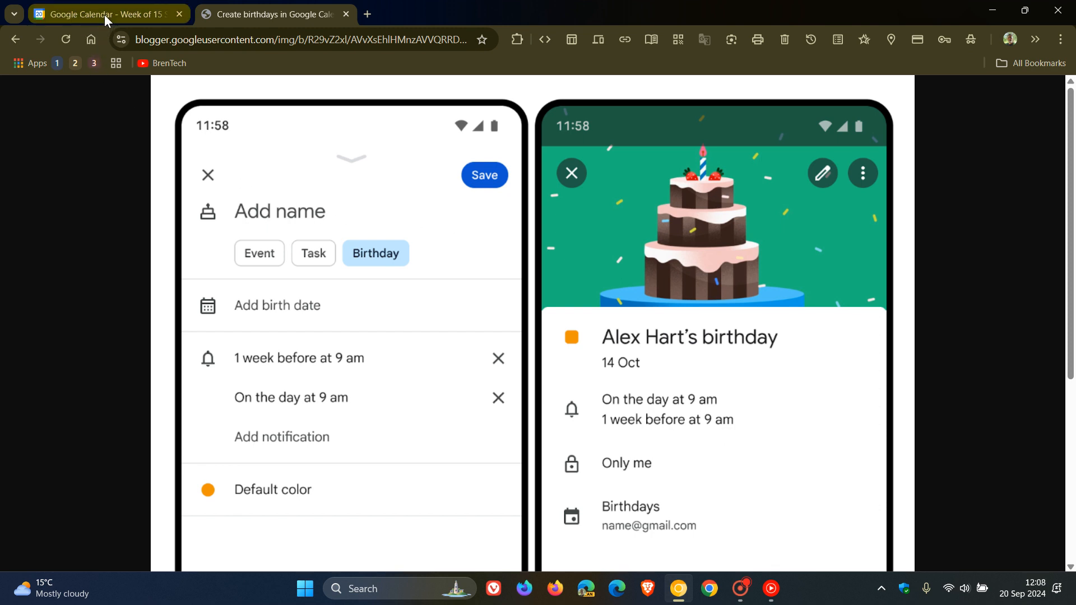
pyautogui.click(103, 13)
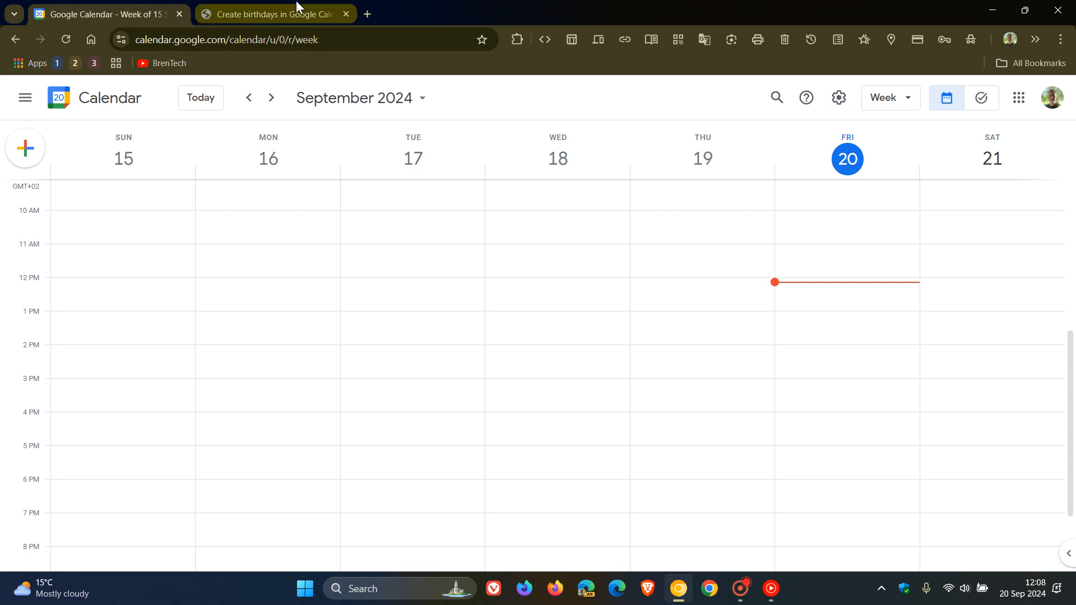
pyautogui.click(273, 13)
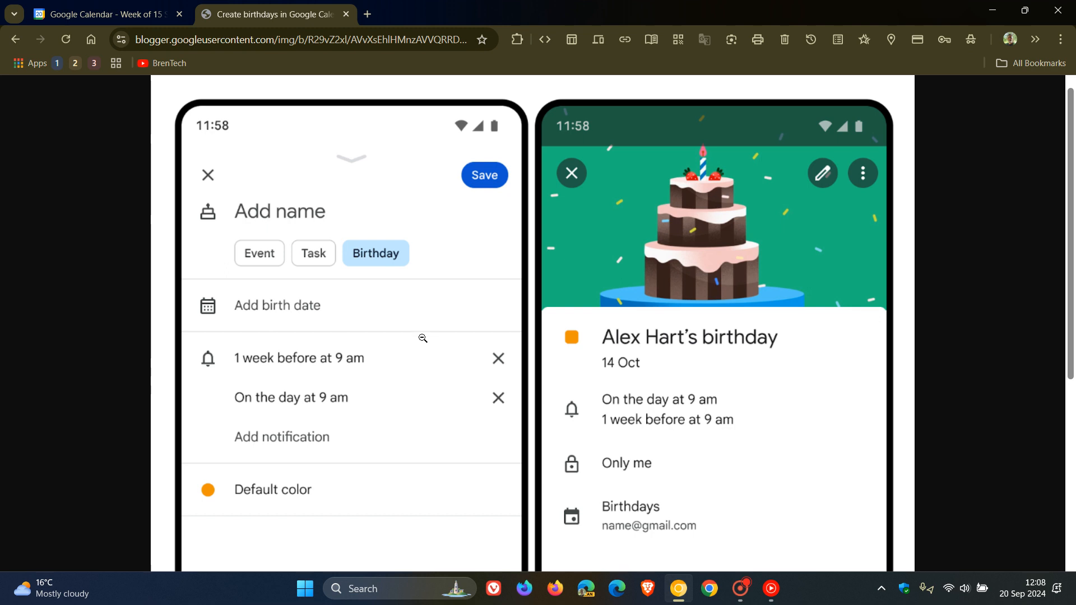
pyautogui.moveTo(404, 459)
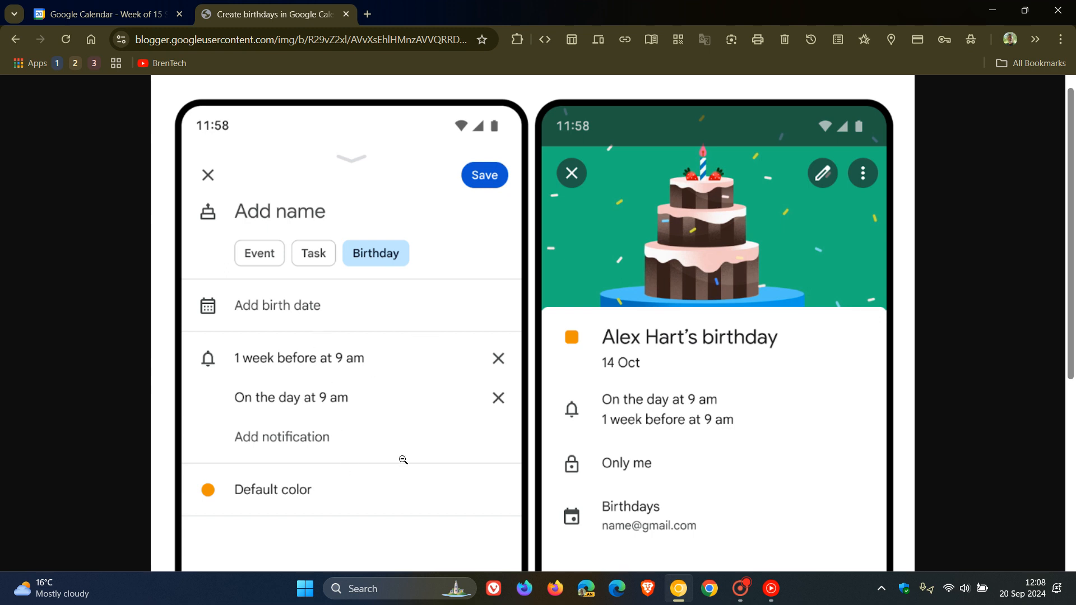
pyautogui.moveTo(439, 373)
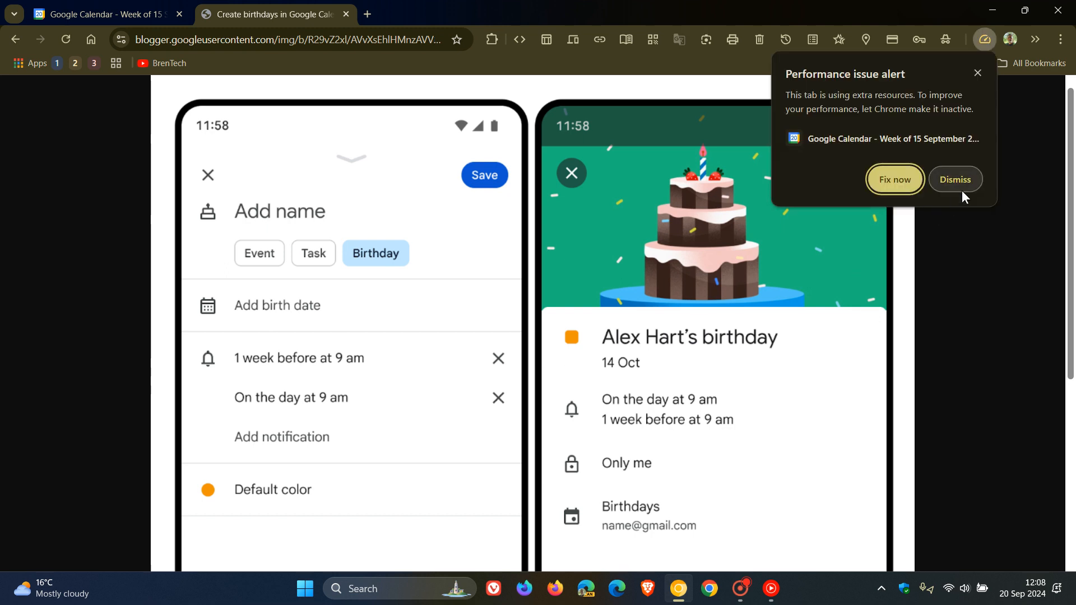
# Dismiss the performance warning and return to the empty September 15–21 calendar week
pyautogui.click(954, 179)
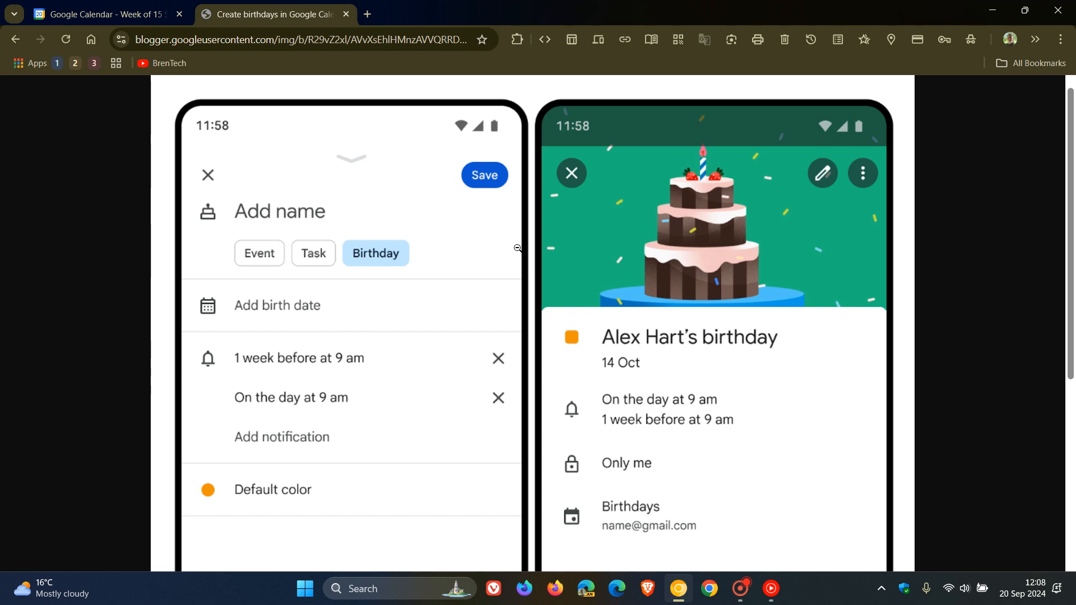
pyautogui.moveTo(455, 248)
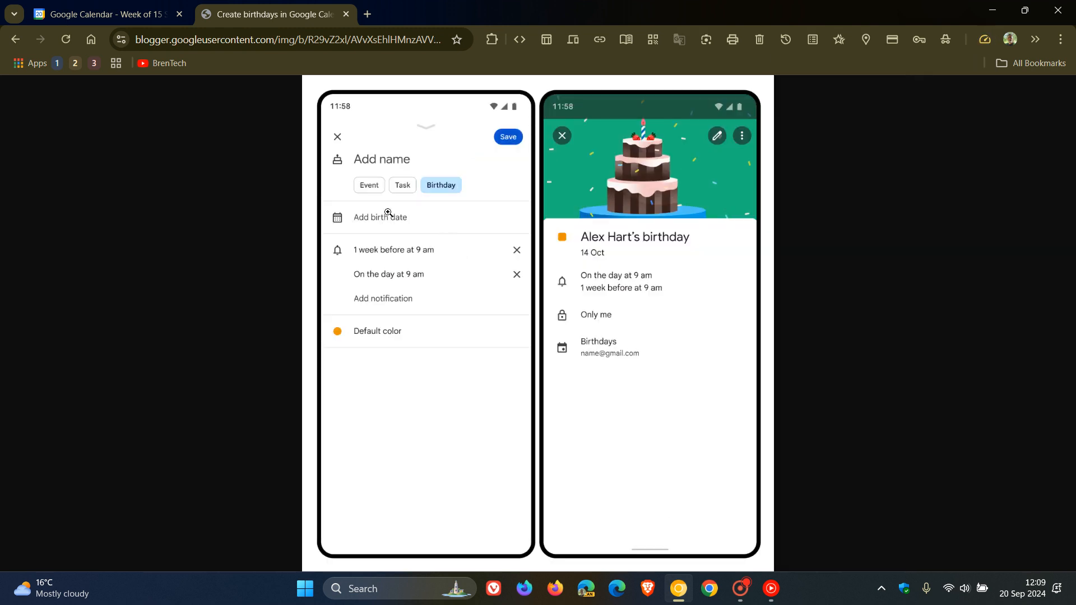
pyautogui.click(107, 13)
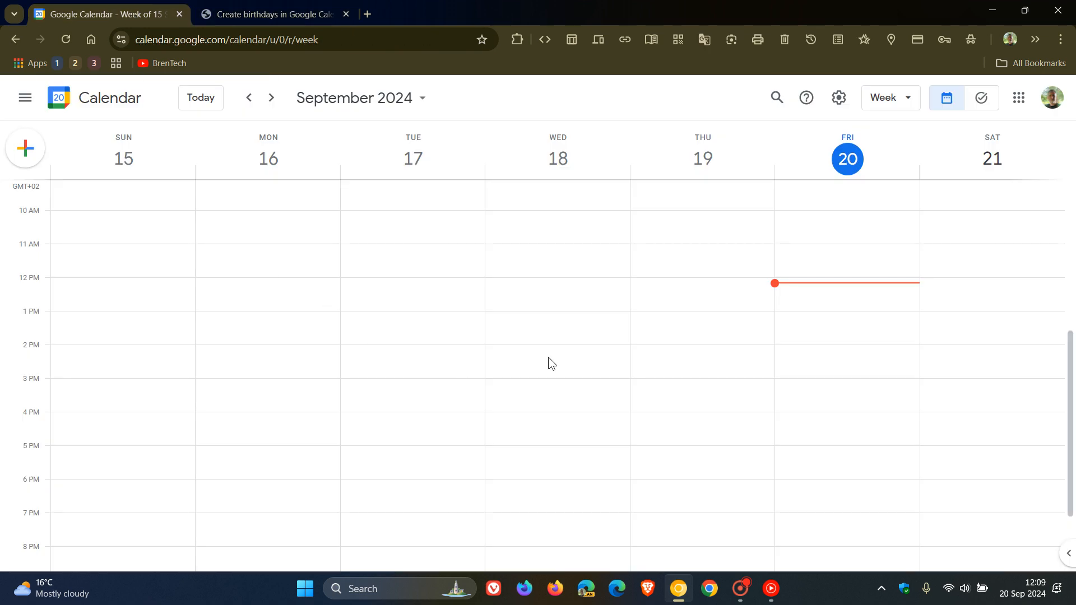
pyautogui.moveTo(609, 297)
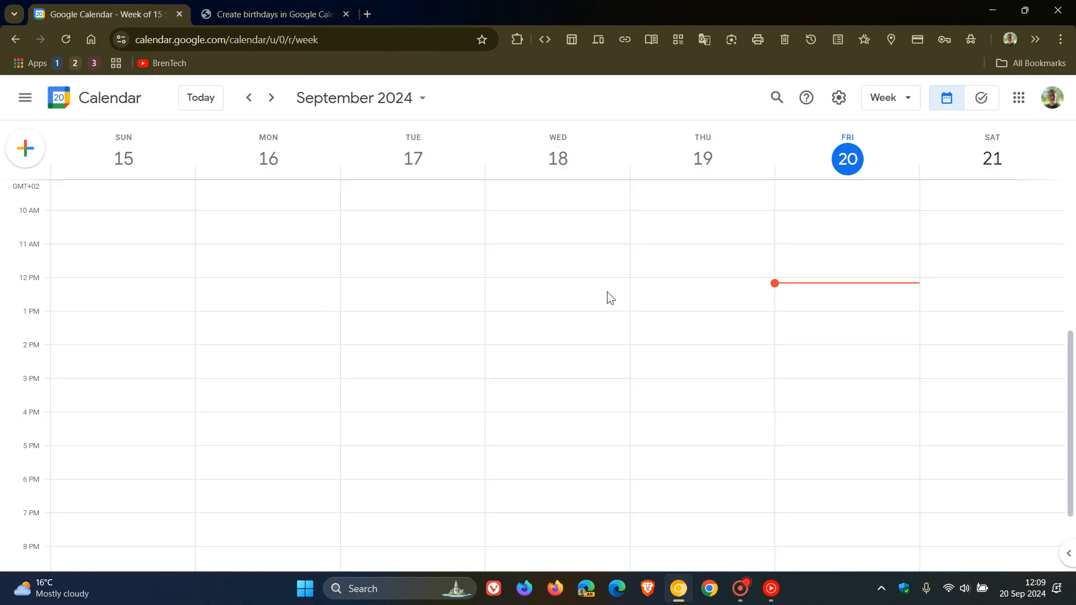